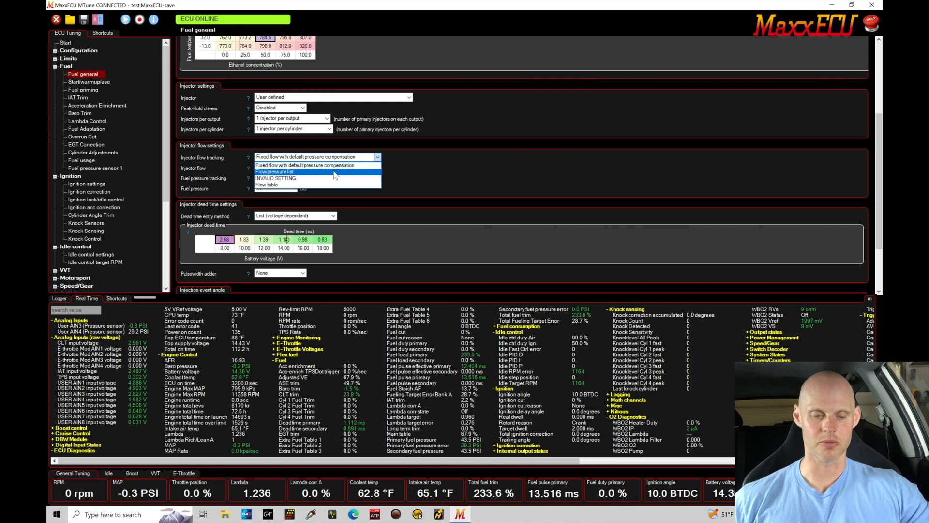
# - Try Flow/pressure list, then use Fixed flow with default compensation tracking fuel pressure sensor 1
pyautogui.click(275, 171)
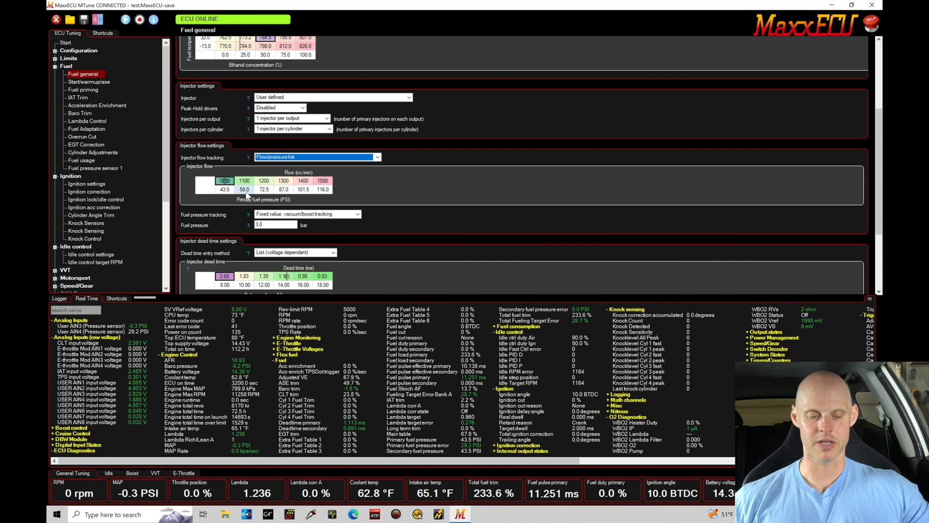
pyautogui.click(316, 157)
pyautogui.write('4')
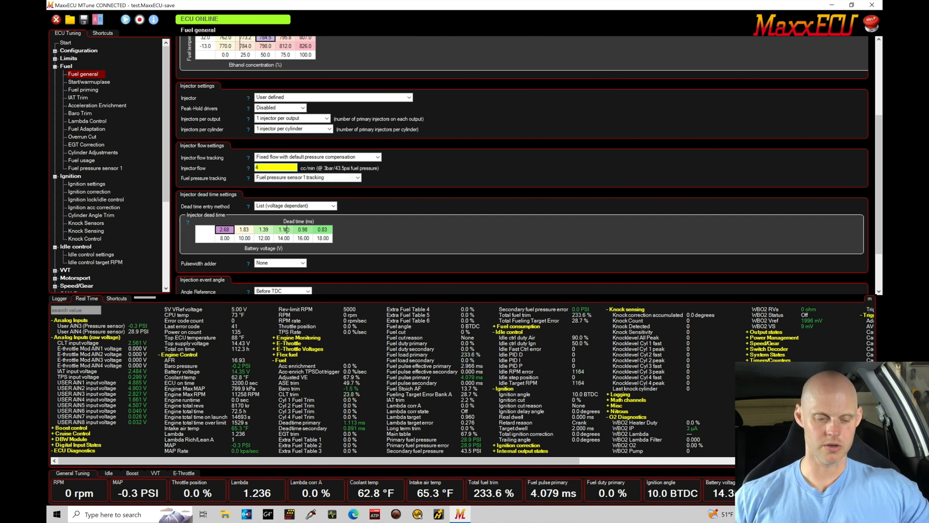
# - Enter 410 cc/min as the fixed injector flow
pyautogui.write('10')
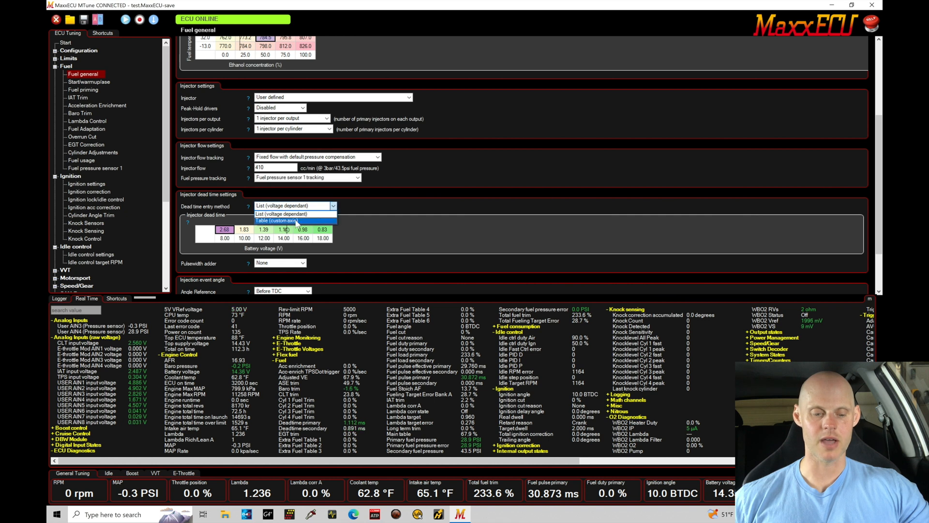
pyautogui.click(282, 220)
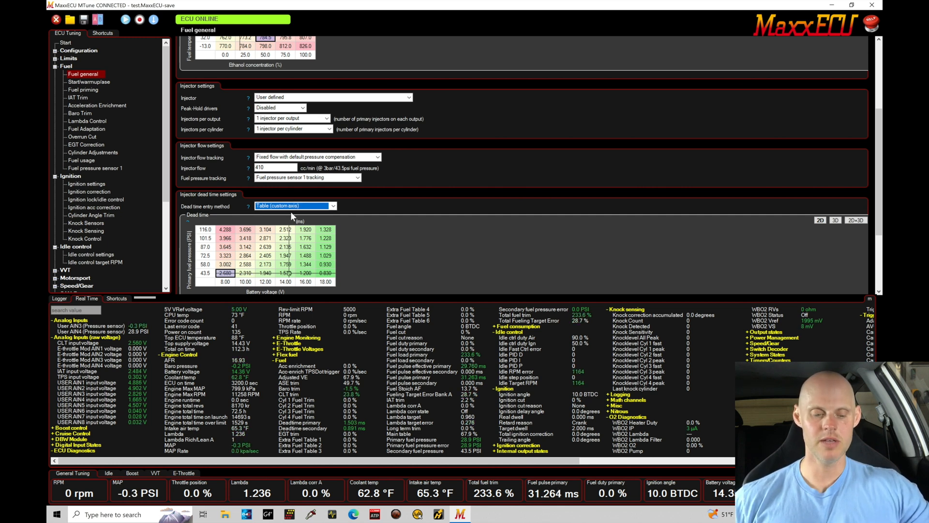
pyautogui.click(293, 206)
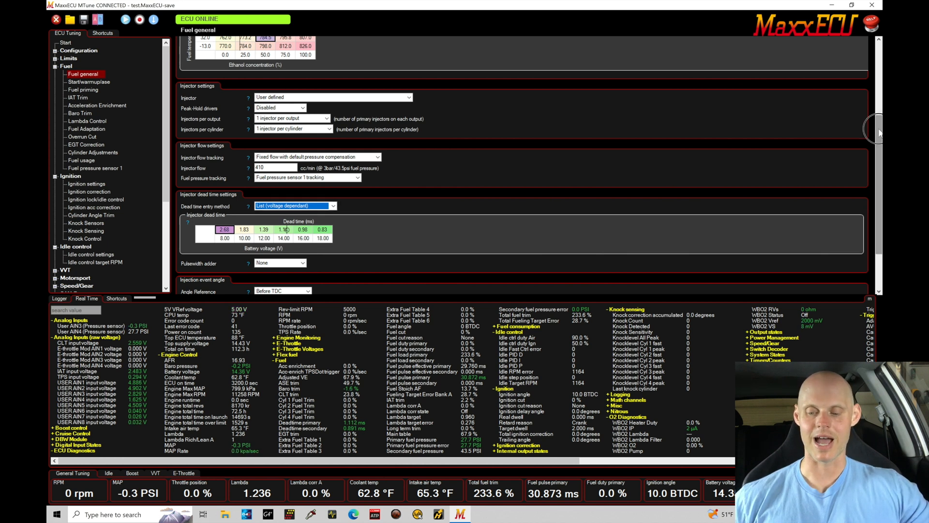
# - Set Event edge to End of injection with a 360.0° injection angle at every RPM
pyautogui.scroll(-3)
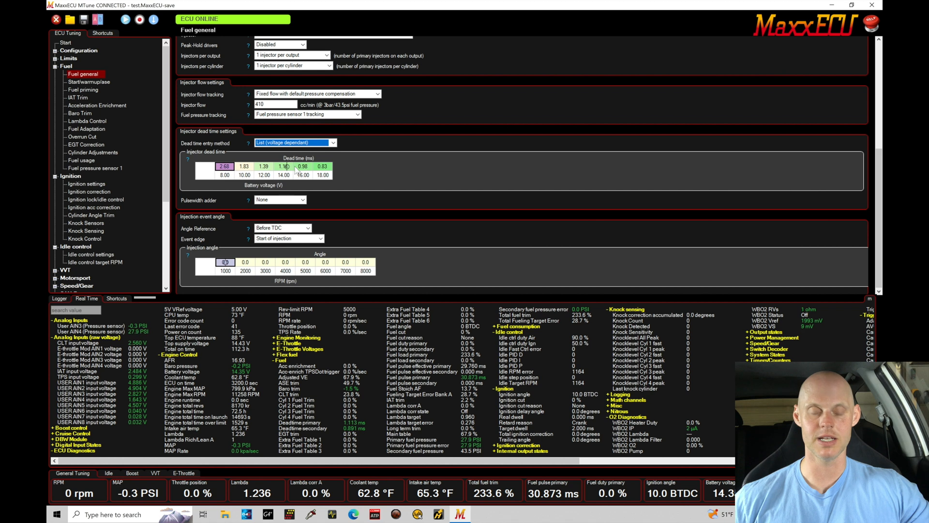
pyautogui.moveTo(219, 201)
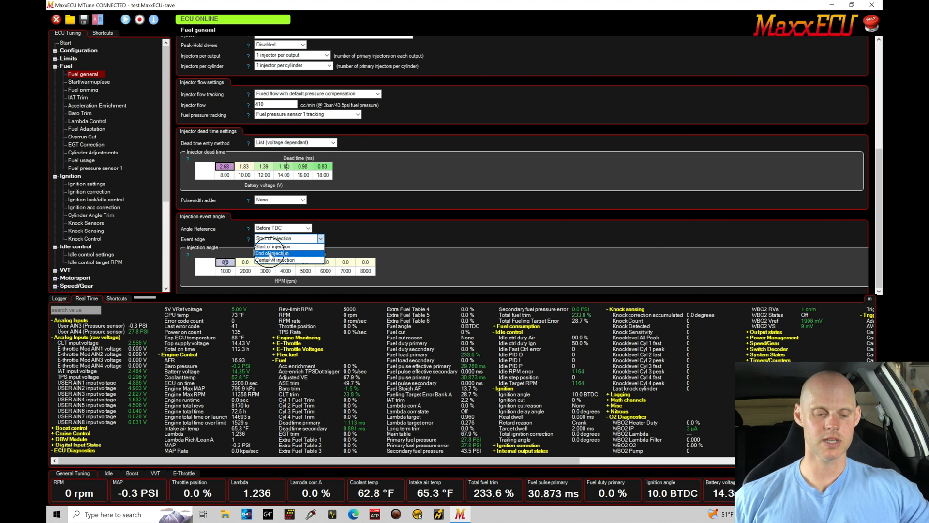
pyautogui.click(272, 253)
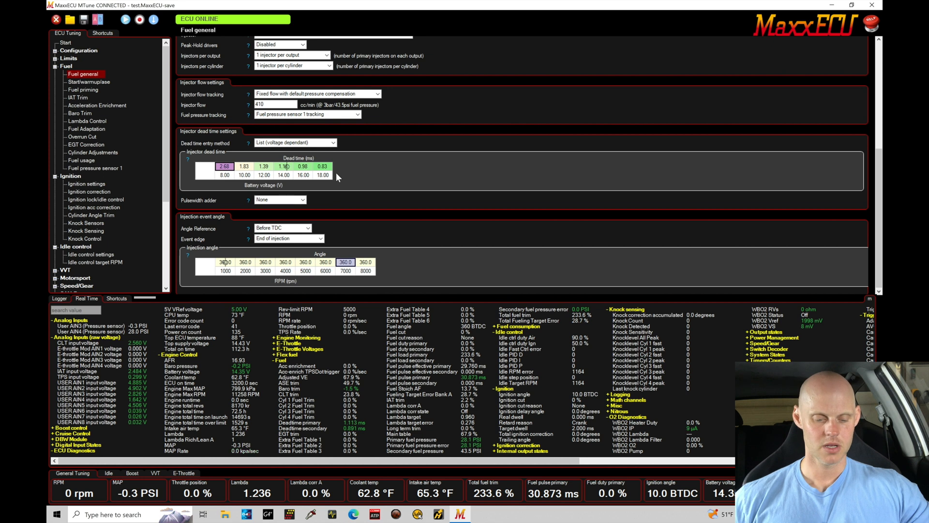
pyautogui.click(89, 81)
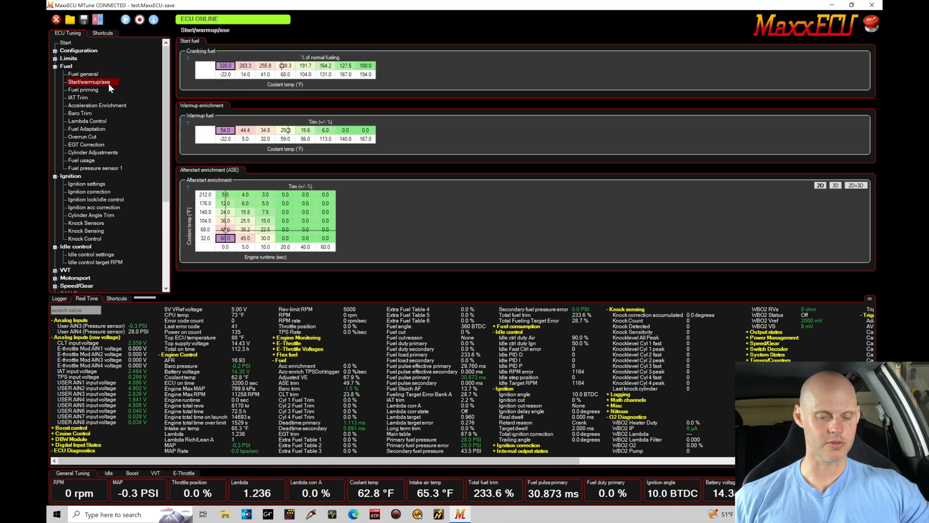
# - Step through the Fuel priming and IAT Trim pages, ending on Lambda Control
pyautogui.click(82, 89)
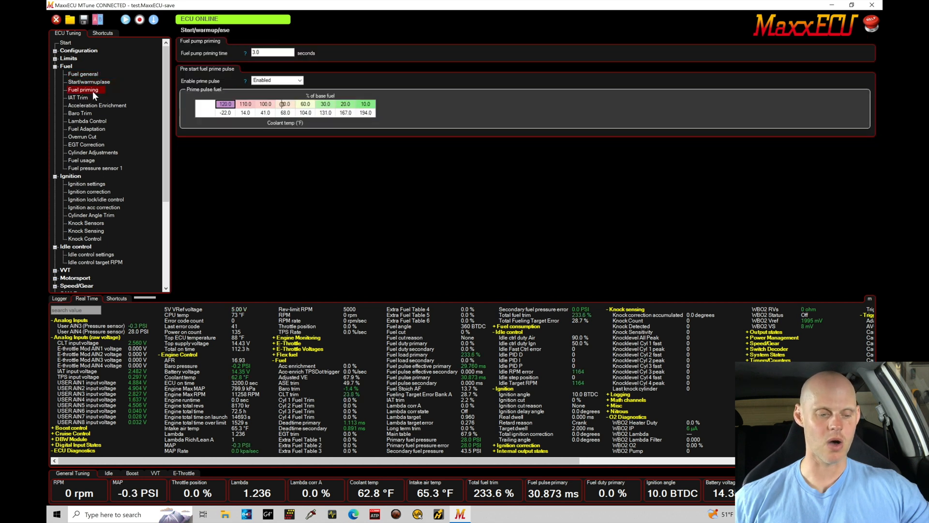
pyautogui.click(78, 97)
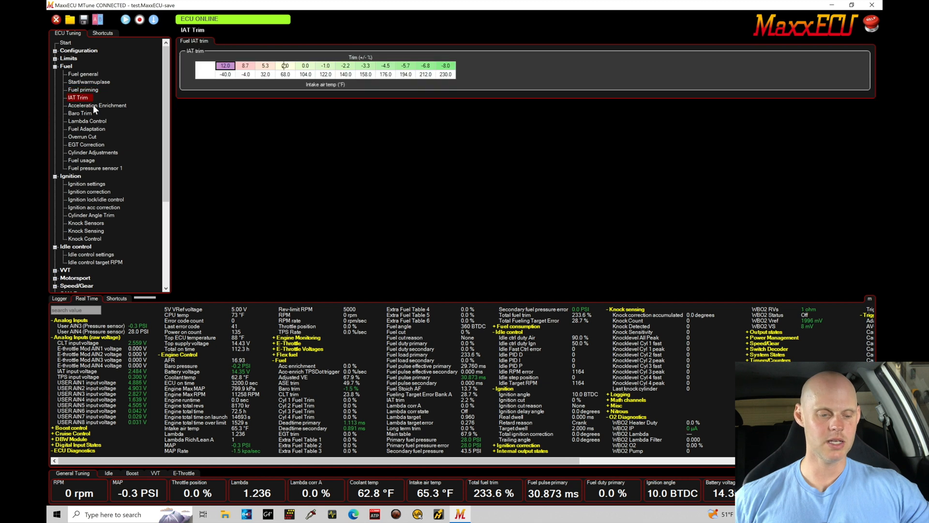
pyautogui.click(88, 121)
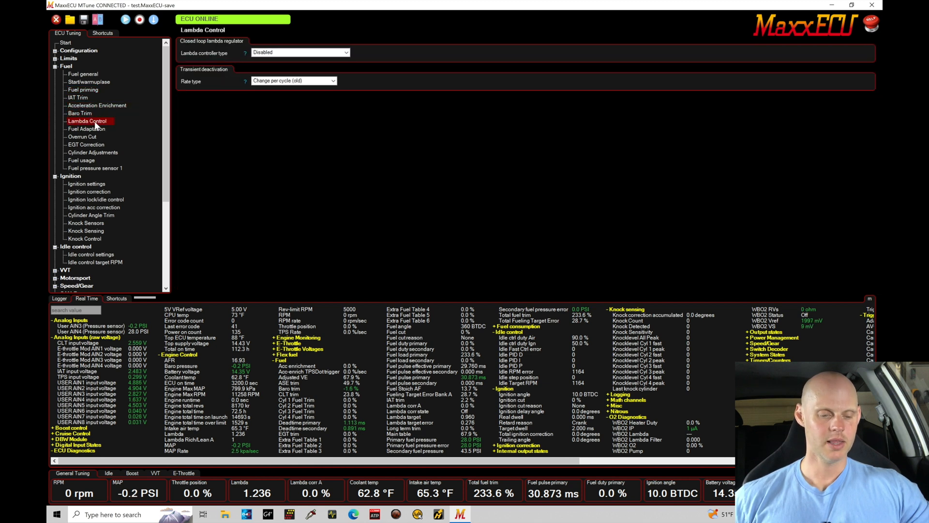